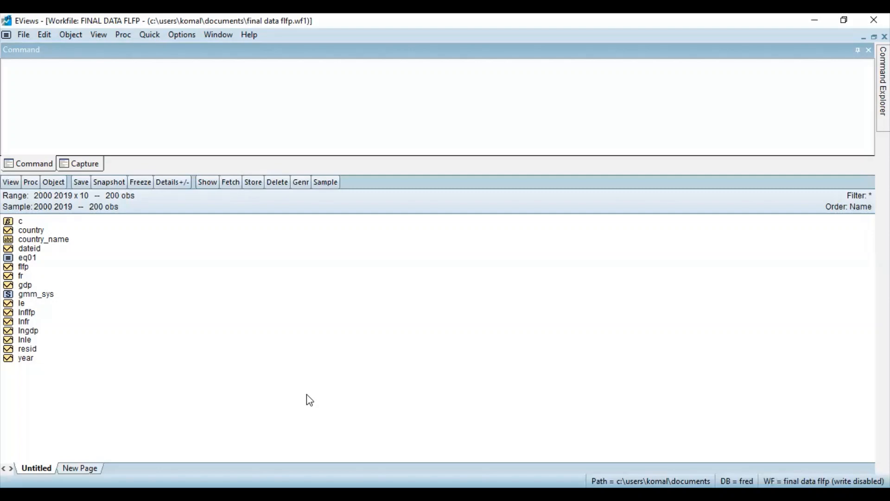
mouse_move(180, 329)
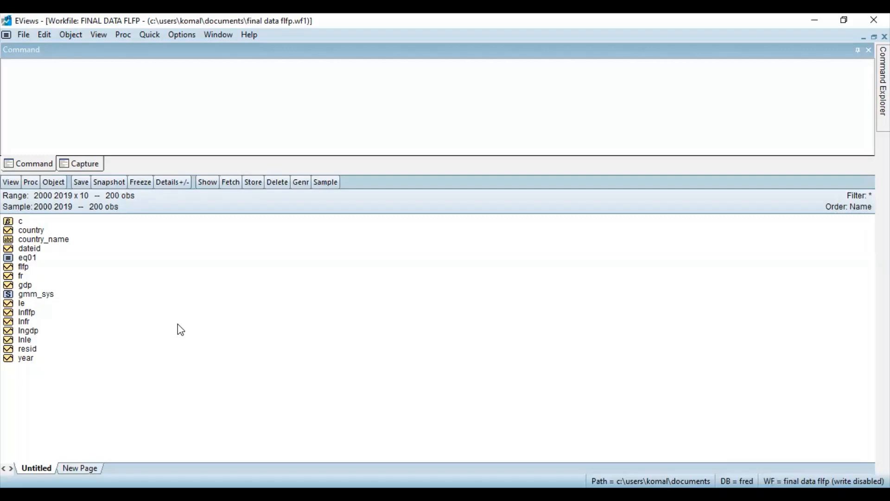
mouse_move(34, 320)
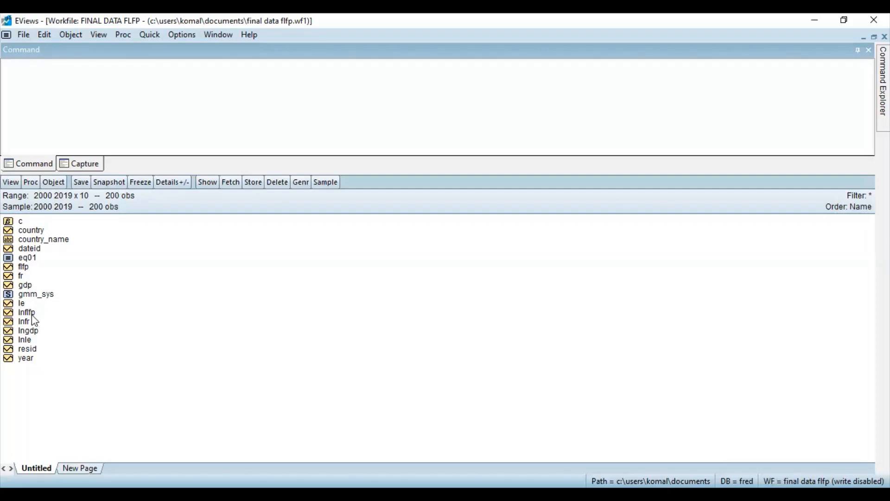
- Select lnflfp, lngdp and lnfr together in the FINAL DATA FLFP workfile
left_click(27, 312)
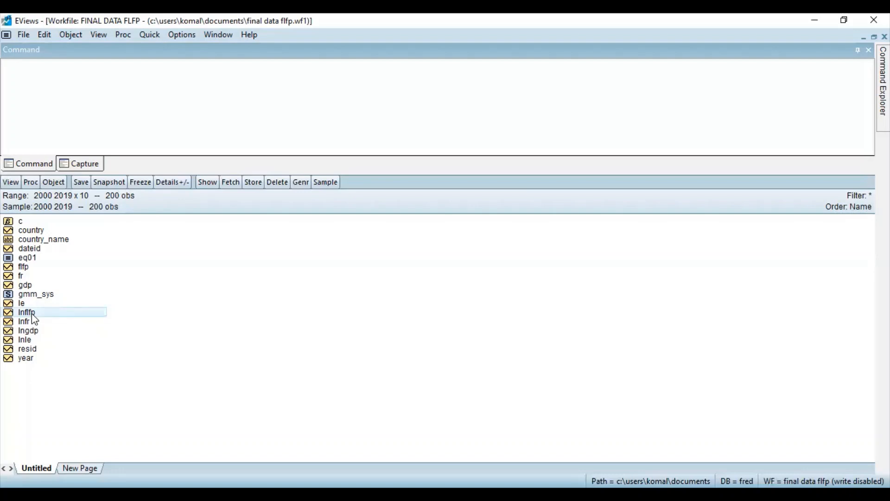
left_click(29, 331)
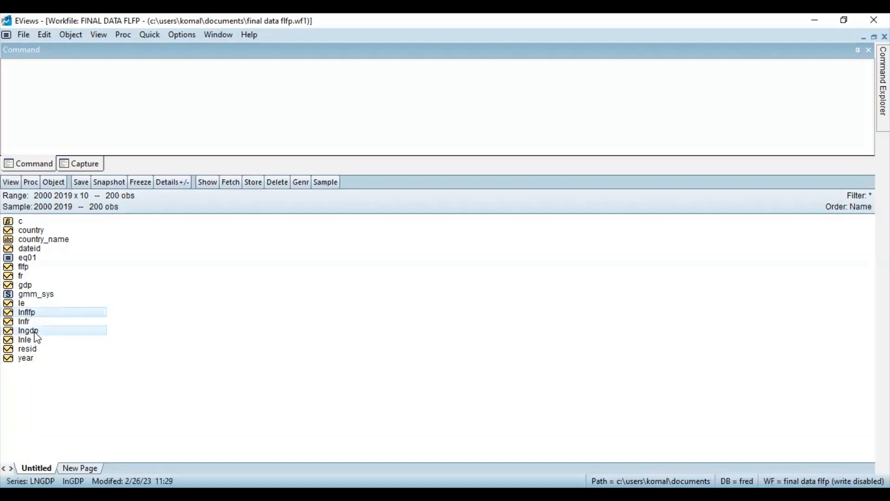
left_click(24, 321)
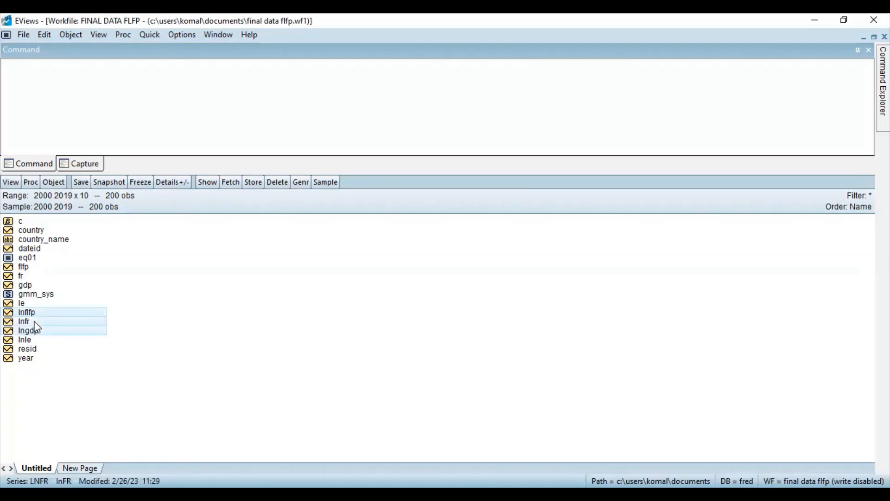
mouse_move(41, 327)
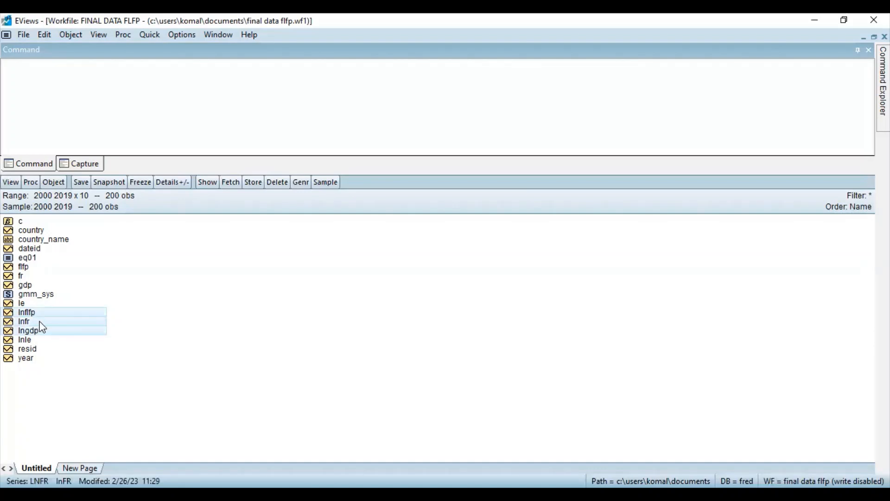
- Estimate a Standard VAR on the three series with lags 1 2 and exogenous constant c
right_click(32, 321)
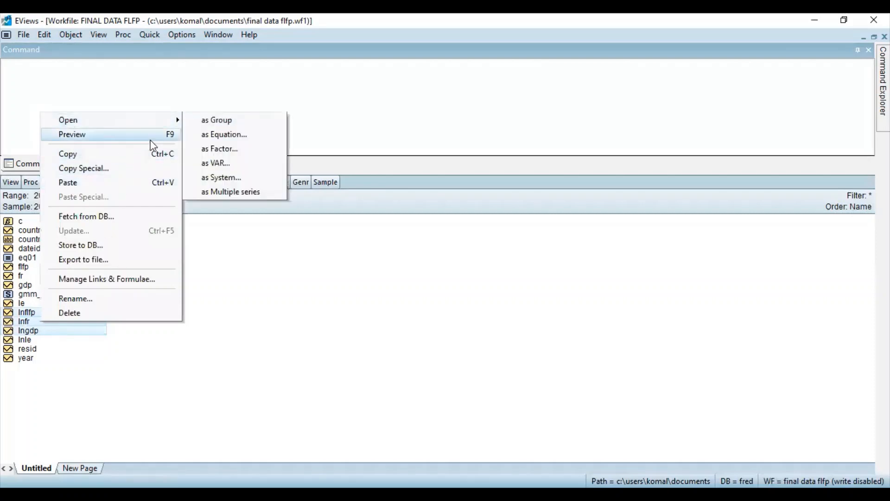
left_click(216, 163)
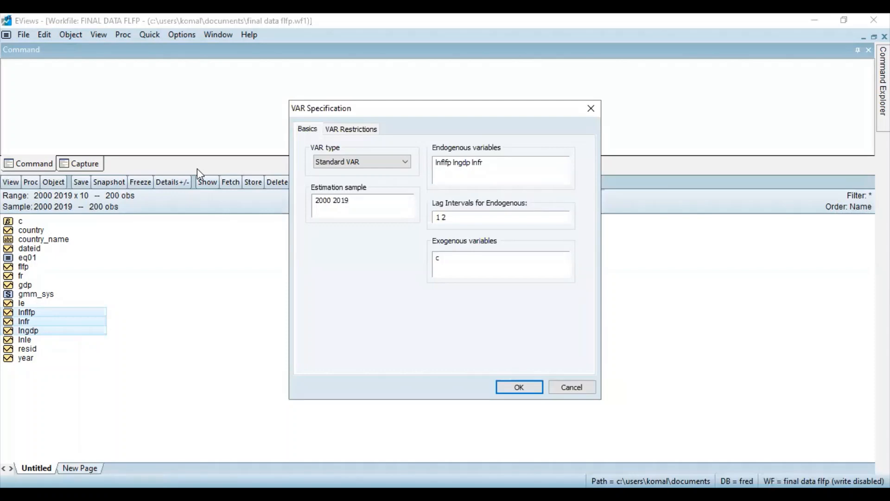
mouse_move(295, 102)
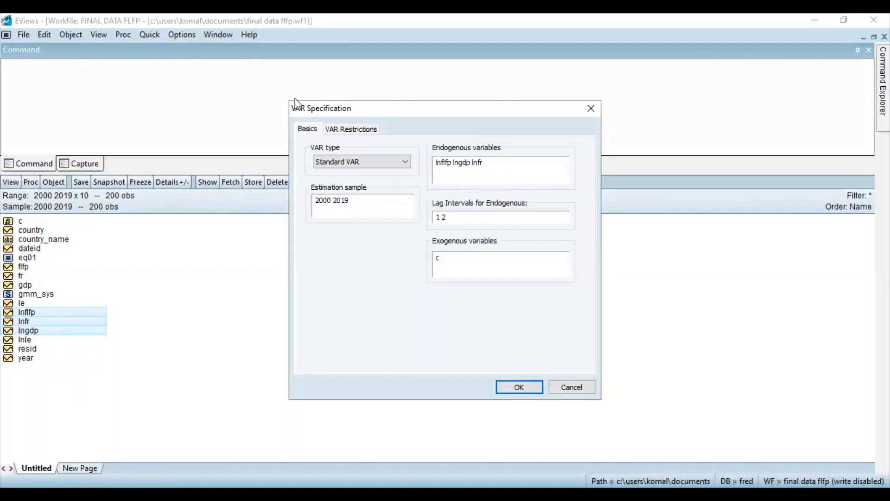
mouse_move(372, 120)
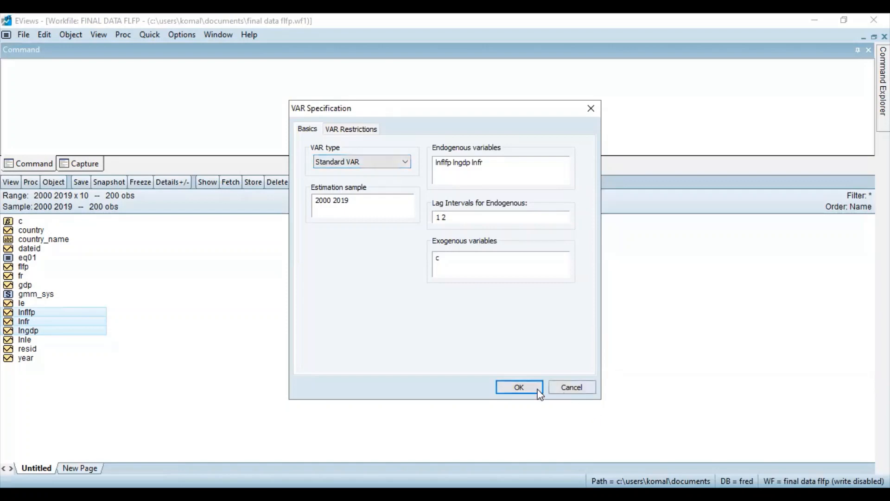
left_click(518, 387)
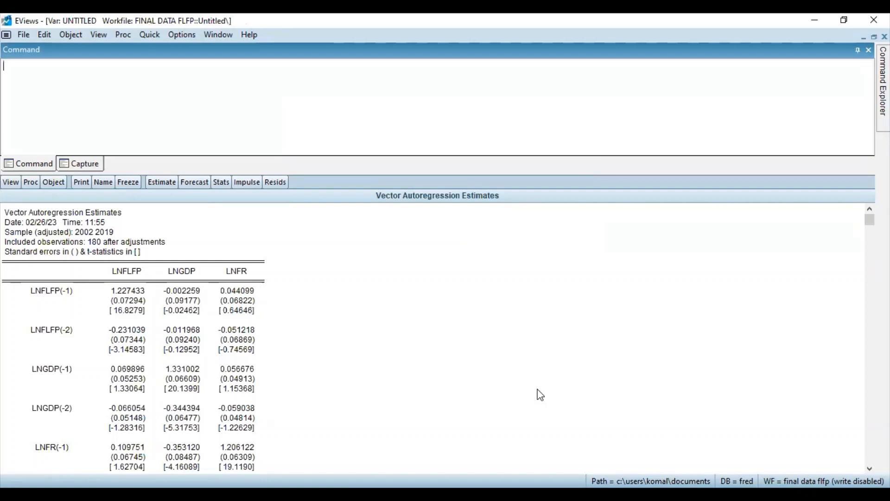
- Reach the Lag Length Criteria settings from the VAR's View > Lag Structure menu
left_click(10, 182)
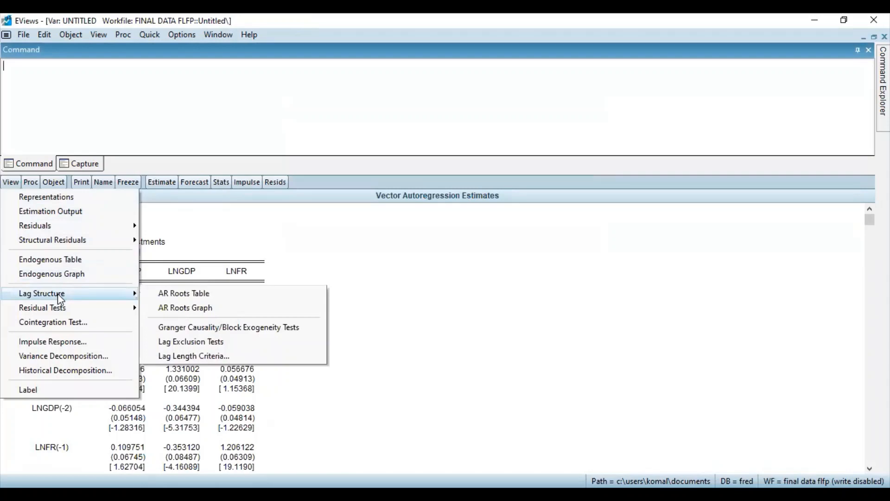
mouse_move(193, 357)
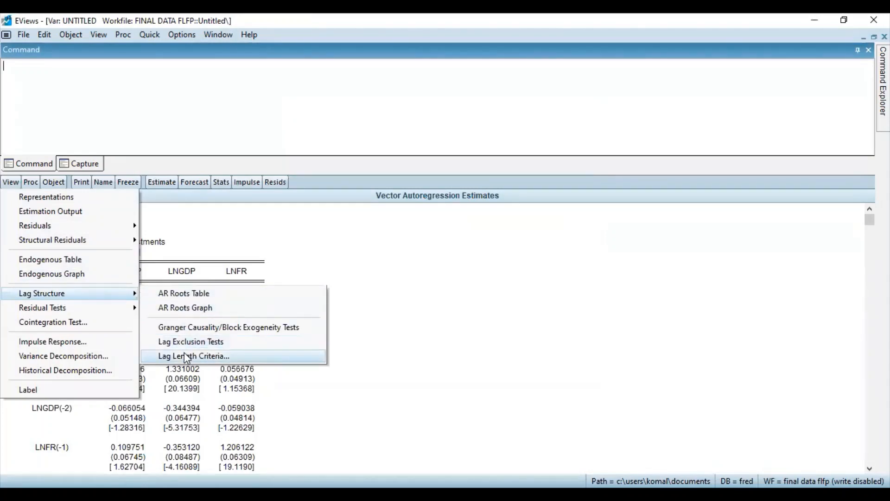
left_click(193, 356)
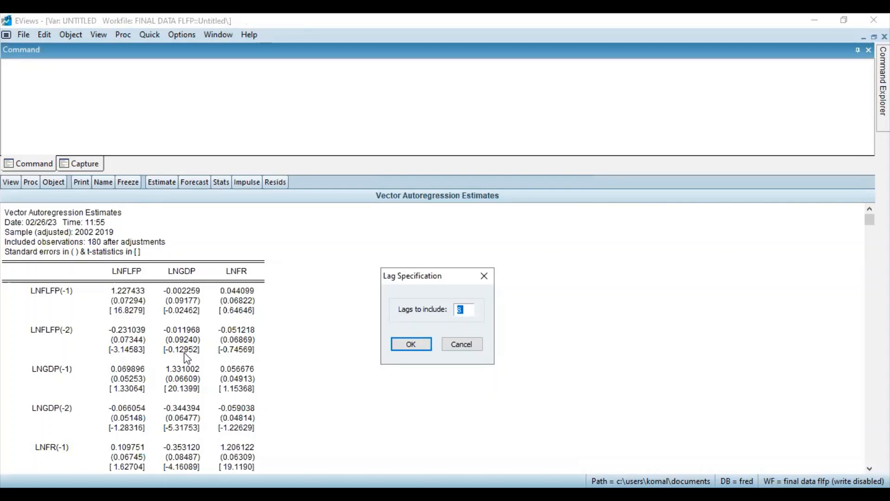
mouse_move(272, 318)
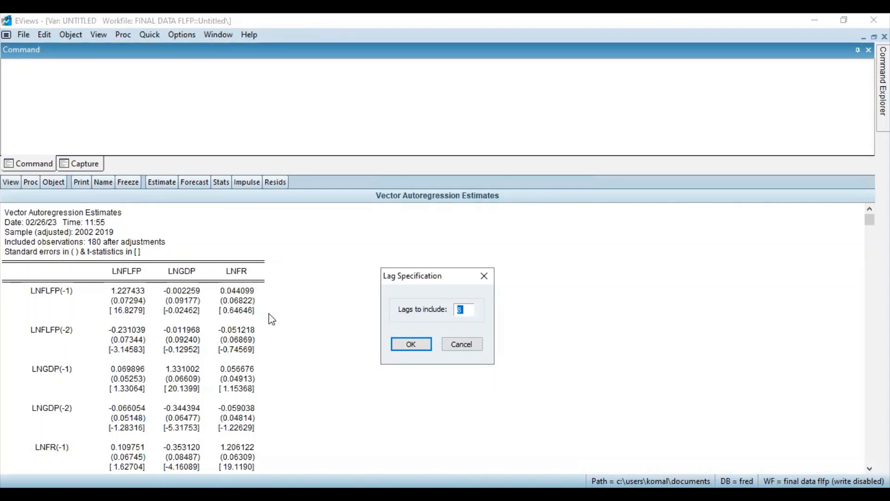
- Compute the VAR lag order selection criteria table with 8 lags included
type("8")
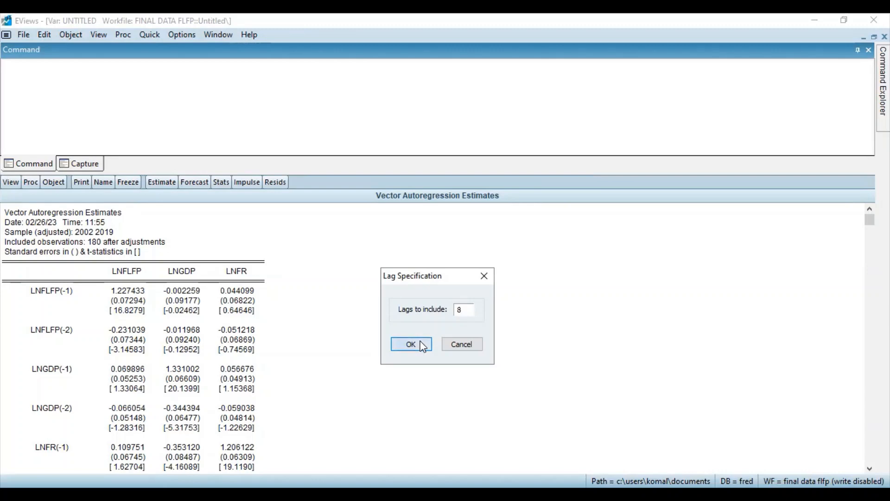
left_click(411, 344)
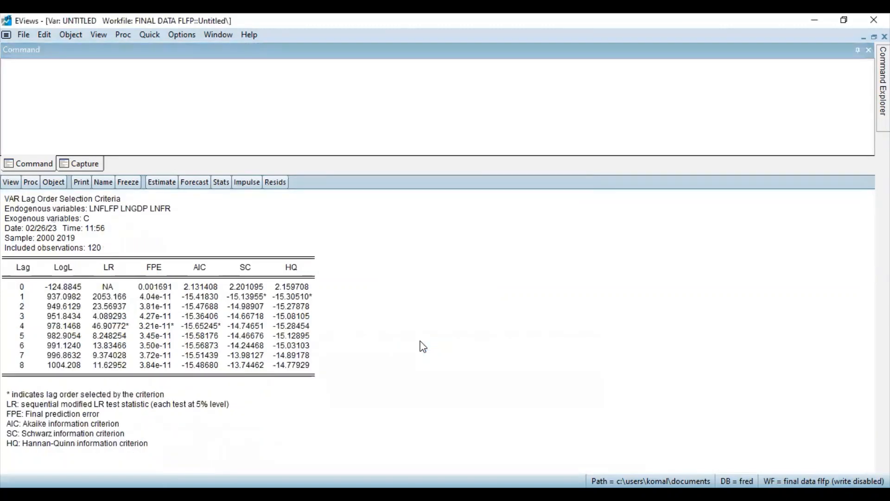
mouse_move(192, 276)
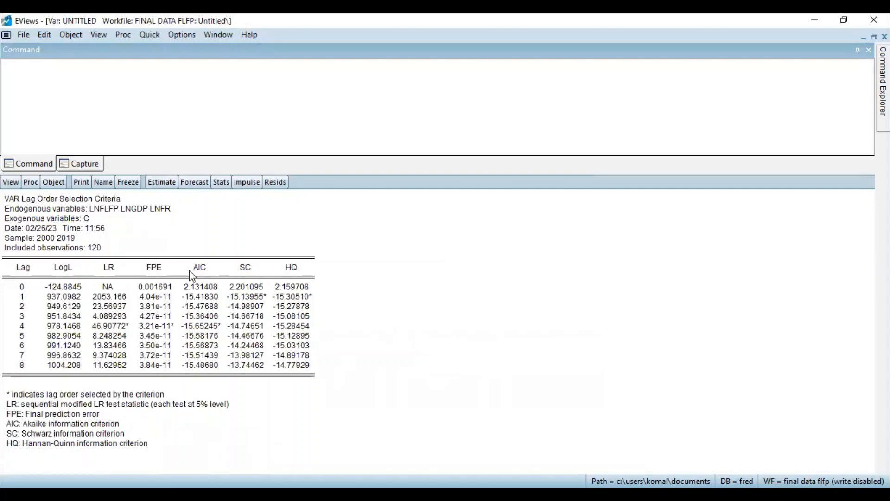
mouse_move(59, 213)
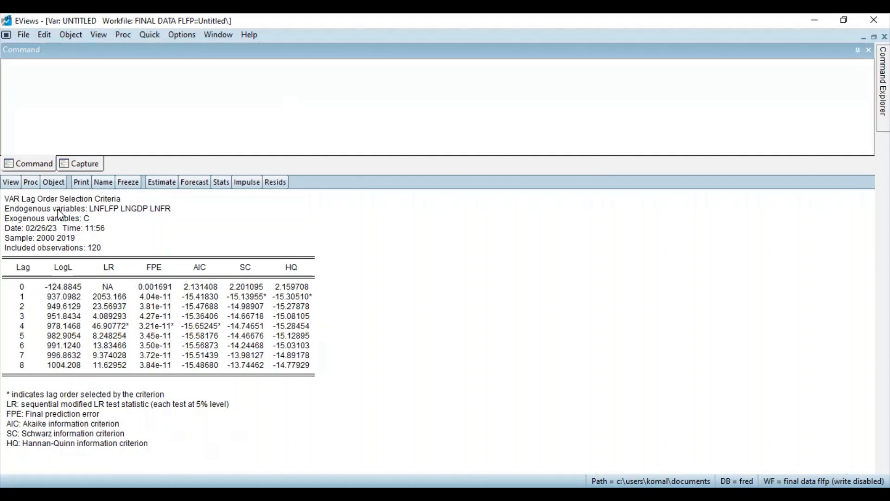
mouse_move(192, 209)
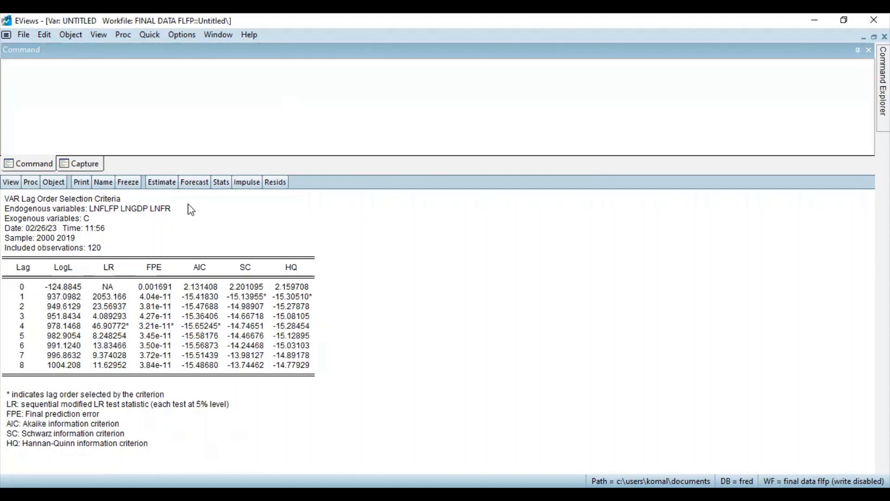
mouse_move(147, 262)
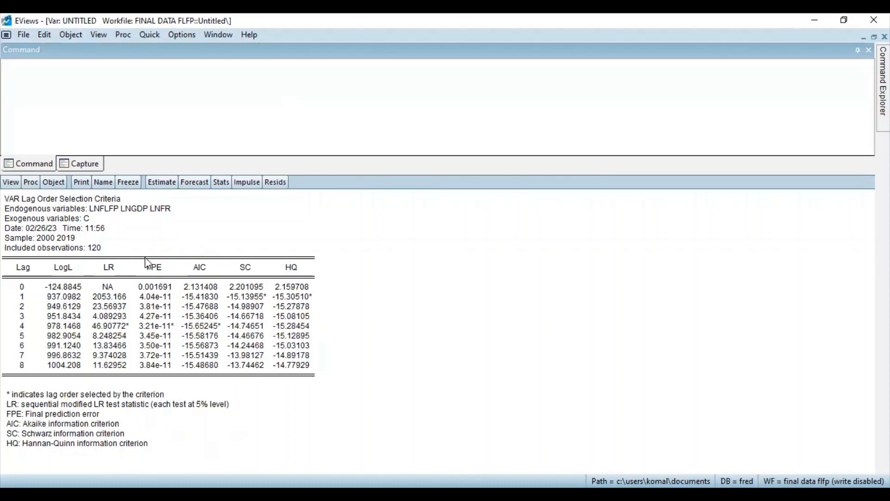
mouse_move(169, 245)
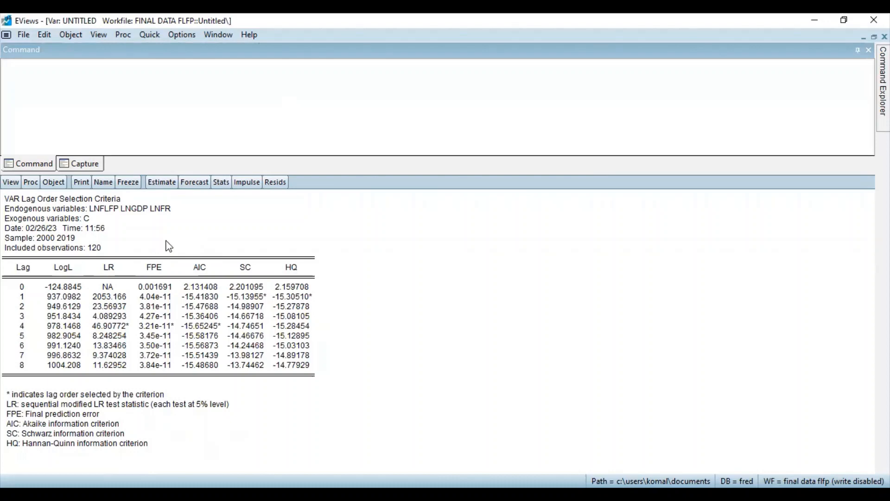
mouse_move(200, 269)
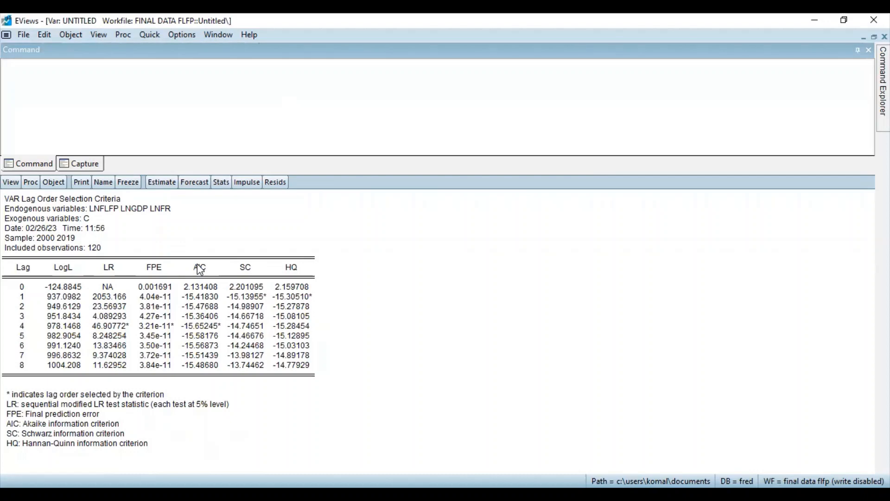
mouse_move(261, 238)
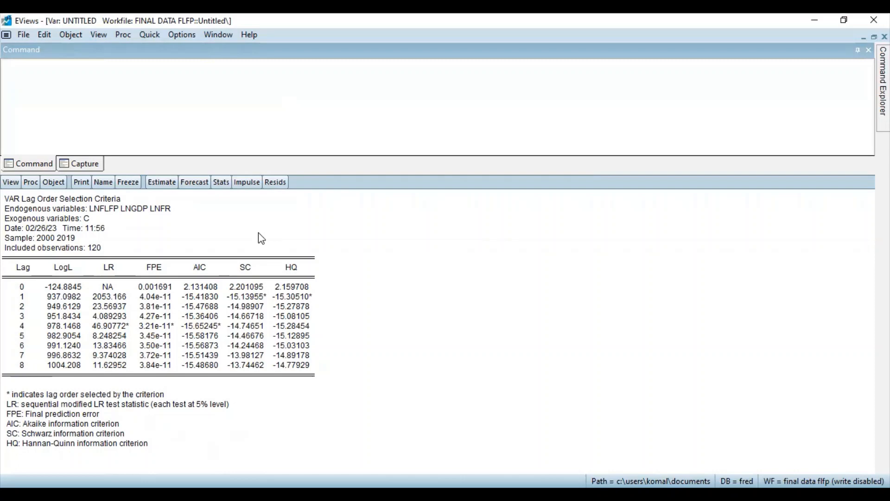
mouse_move(224, 333)
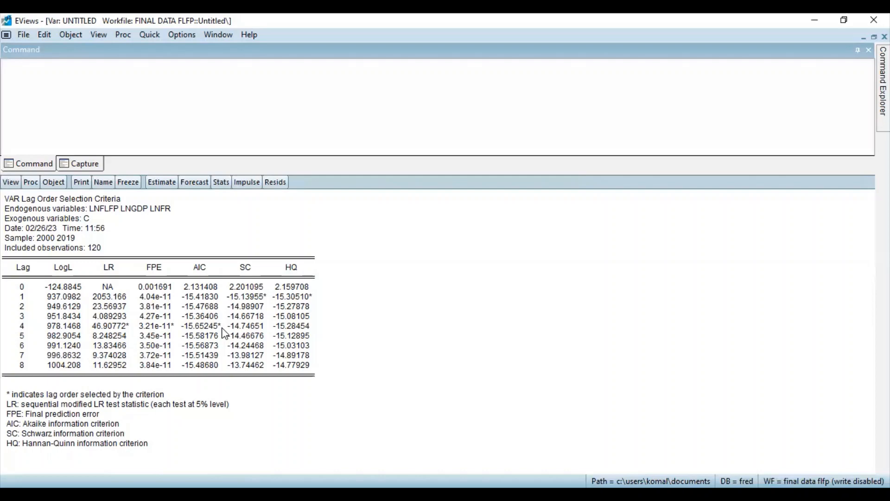
mouse_move(259, 297)
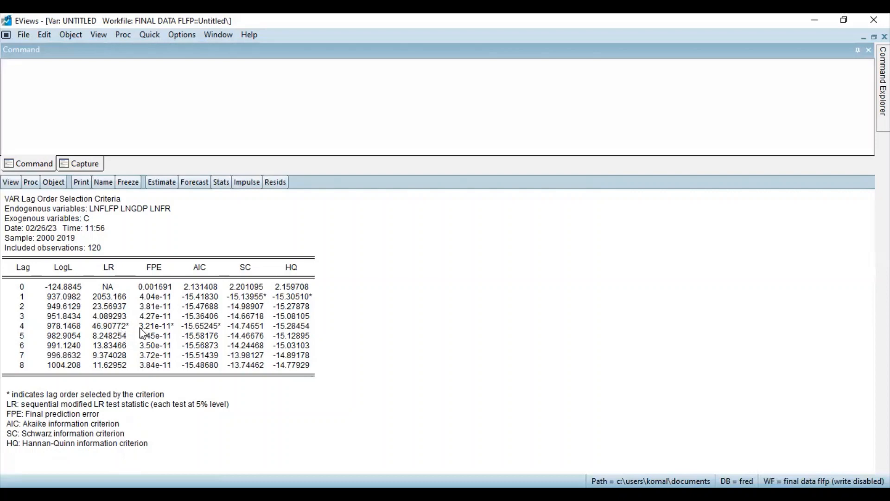
mouse_move(214, 338)
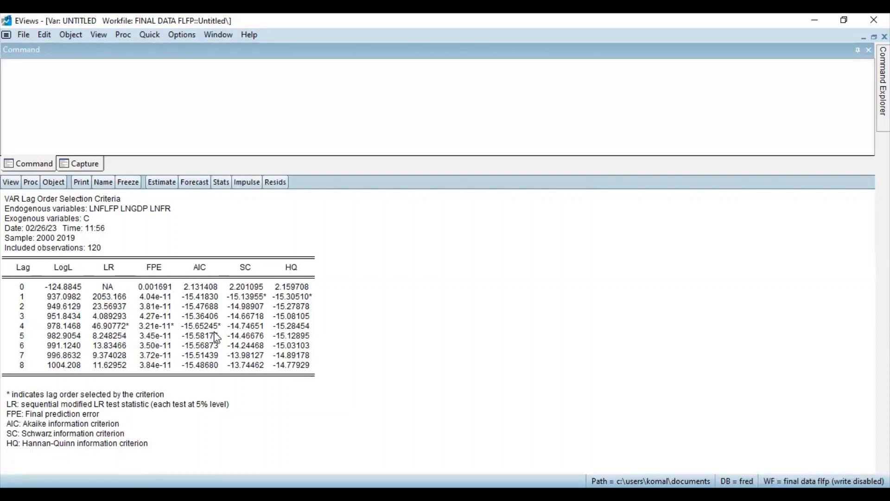